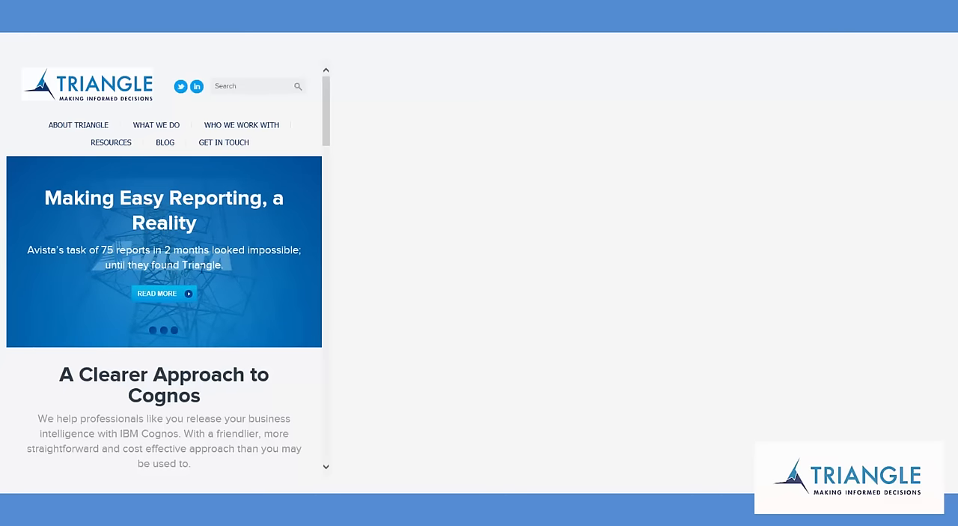
pyautogui.moveTo(438, 428)
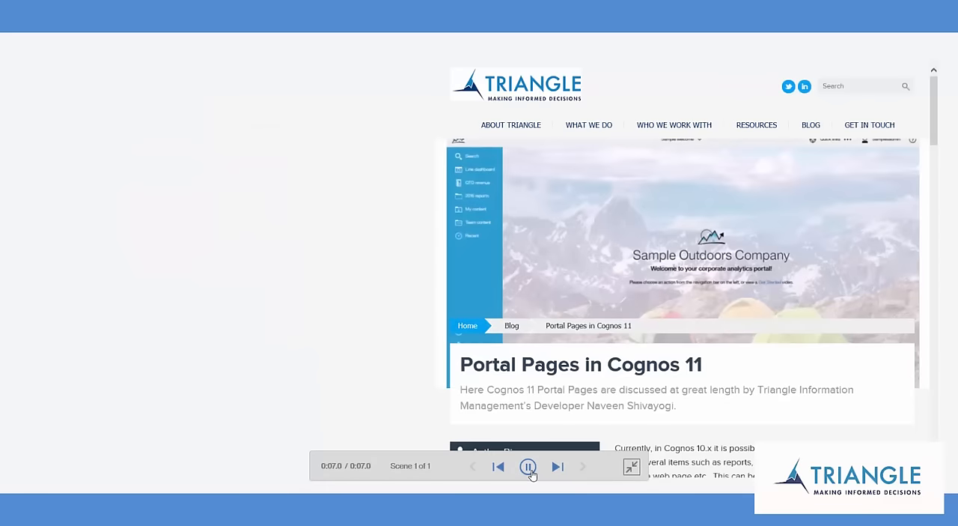
# Step: Pause the St Web demo story playback to return to the editor
pyautogui.click(528, 466)
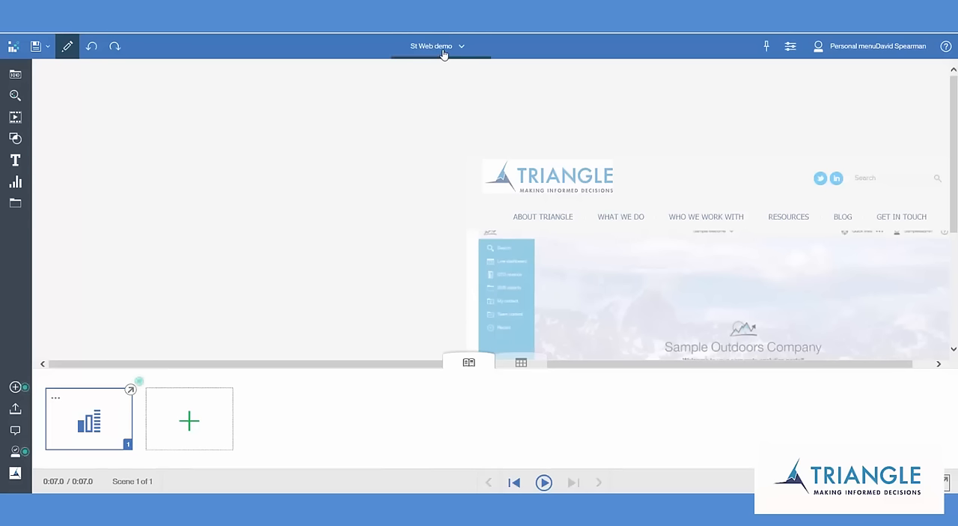
# Step: Switch the open content to the DB W/E Sony world tweet map dashboard
pyautogui.click(438, 46)
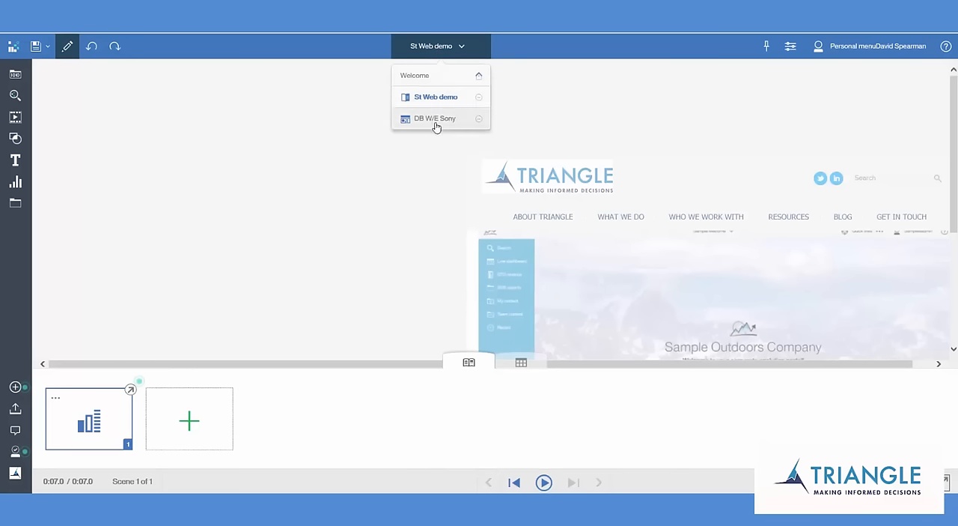
pyautogui.click(435, 118)
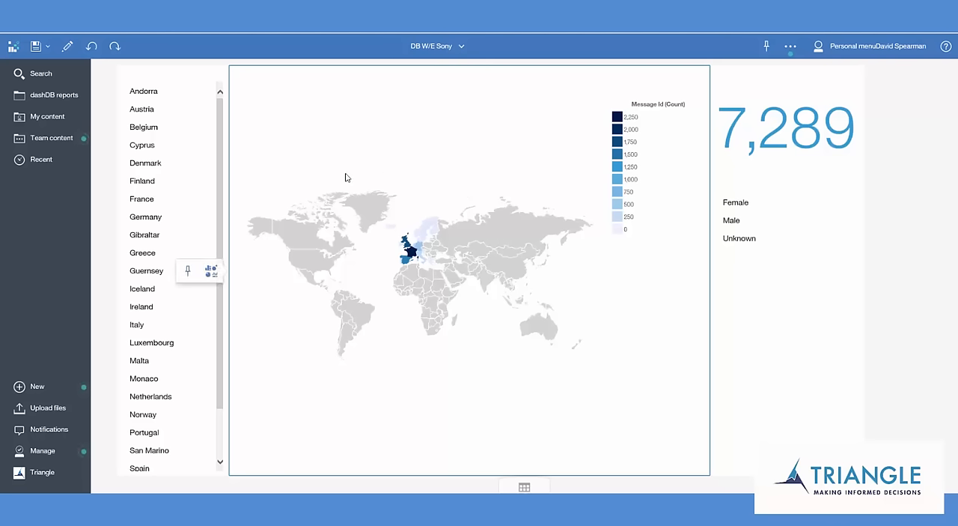
pyautogui.moveTo(188, 272)
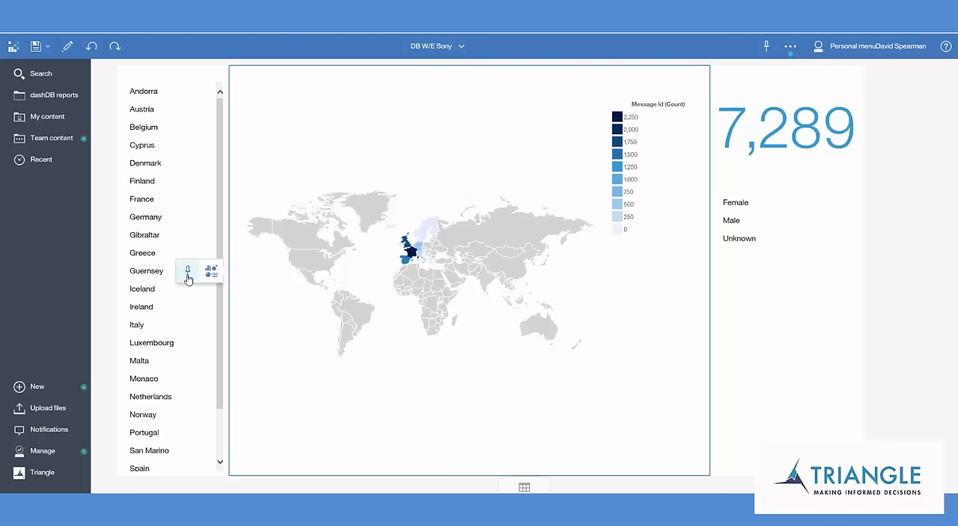
pyautogui.moveTo(187, 270)
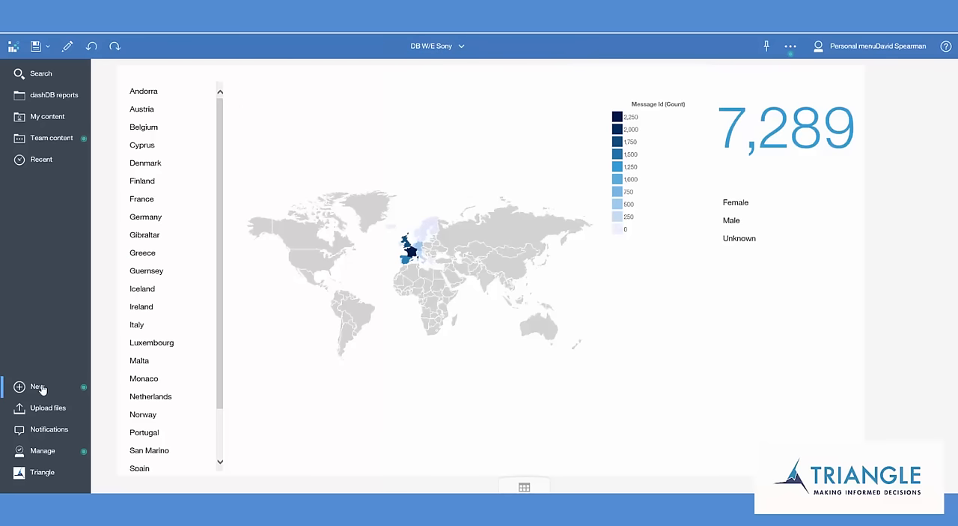
# Step: Create a new, empty story from the New menu
pyautogui.click(36, 387)
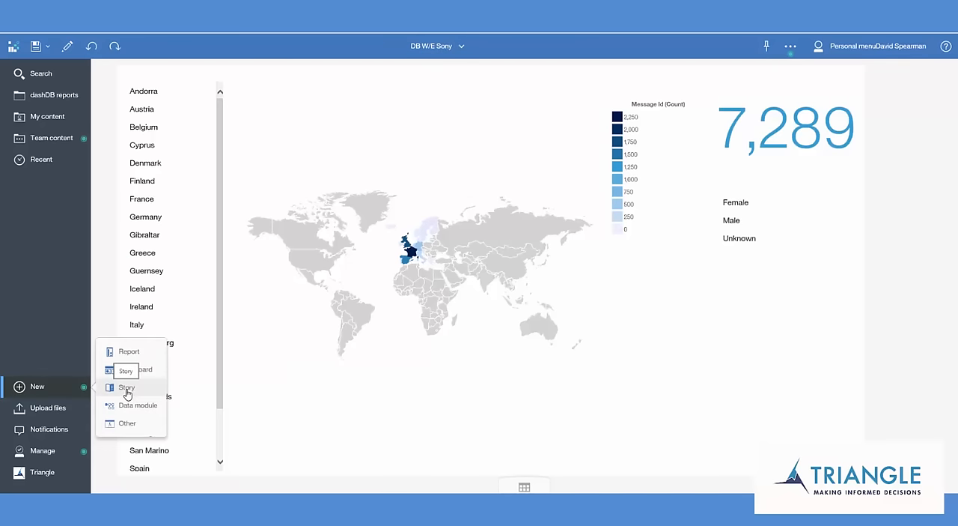
pyautogui.click(126, 387)
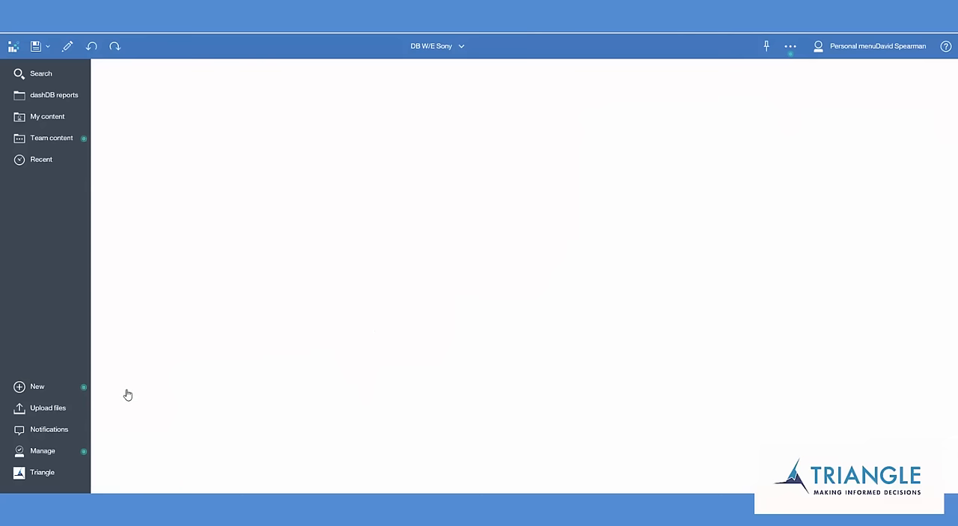
pyautogui.click(36, 386)
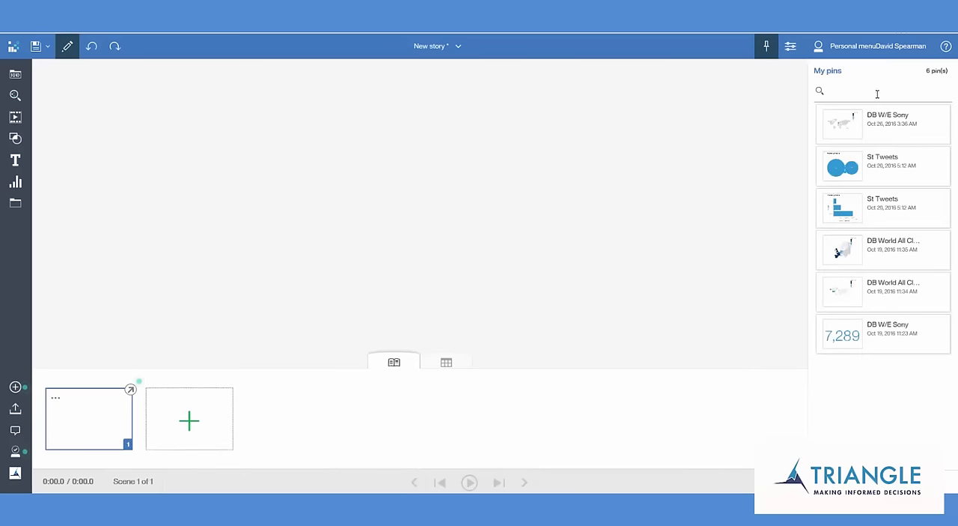
pyautogui.moveTo(852, 124)
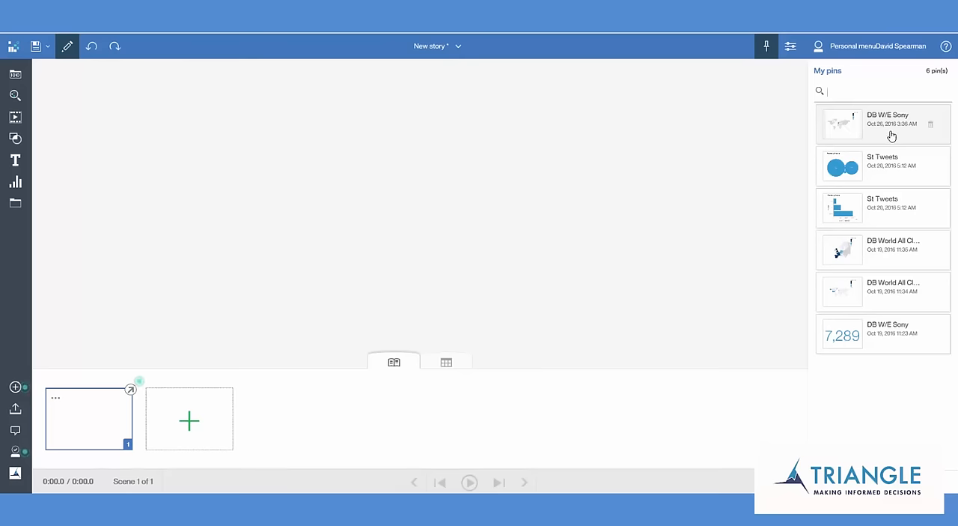
pyautogui.moveTo(842, 207)
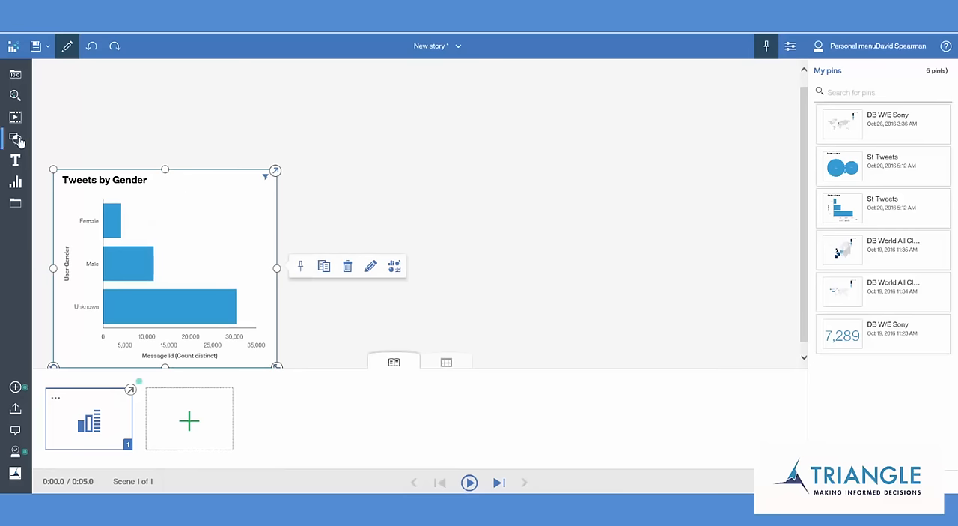
# Step: Add a green right arrow shape beside the bar chart and enlarge it slightly
pyautogui.click(15, 139)
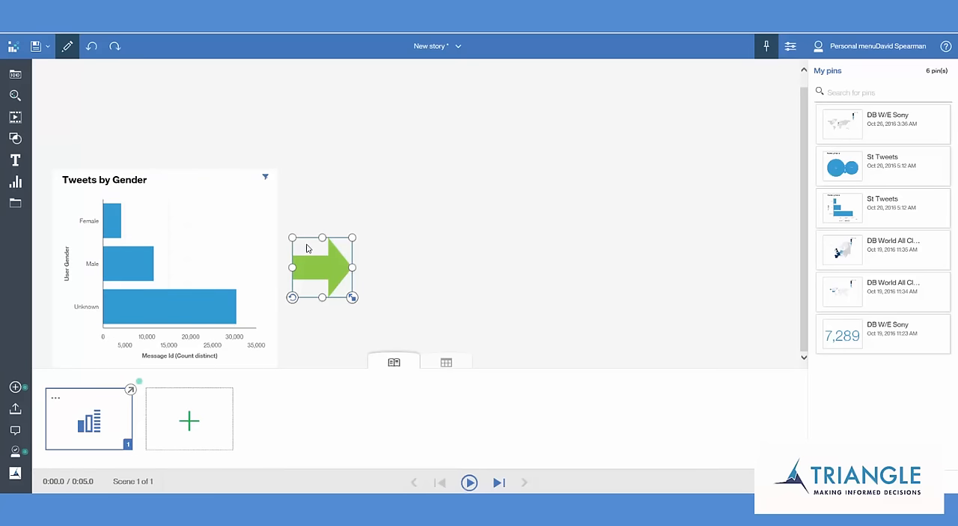
pyautogui.moveTo(322, 268); pyautogui.dragTo(320, 271)
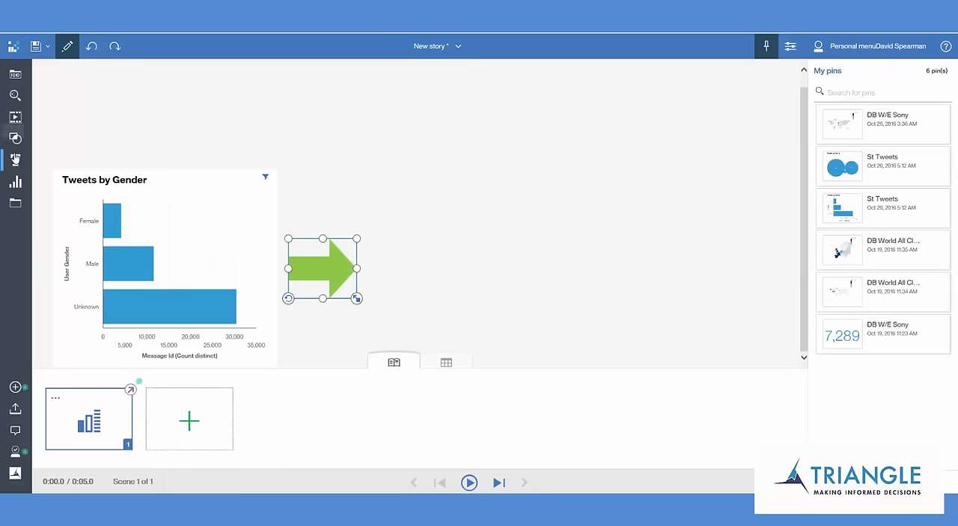
# Step: Label the arrow 'Tweets by country' with Title Small text and narrow the box
pyautogui.click(15, 160)
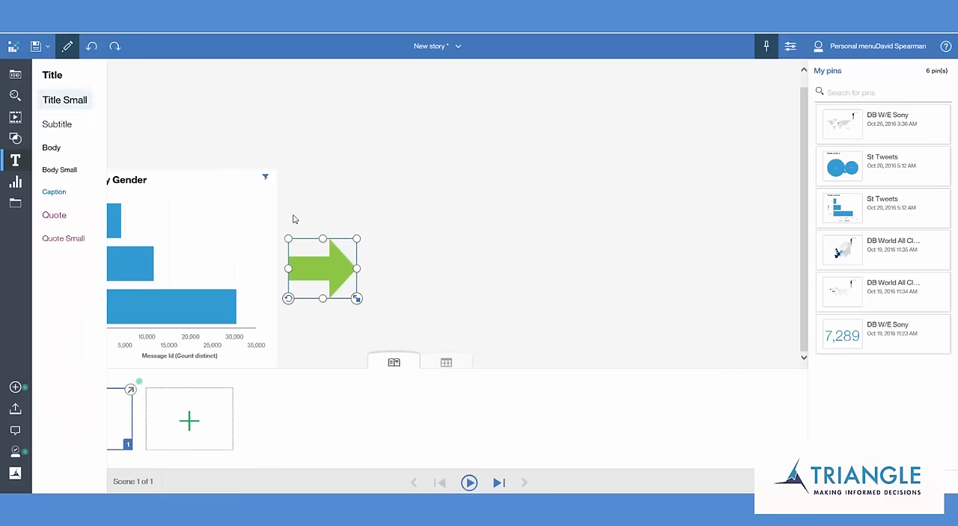
pyautogui.click(65, 100)
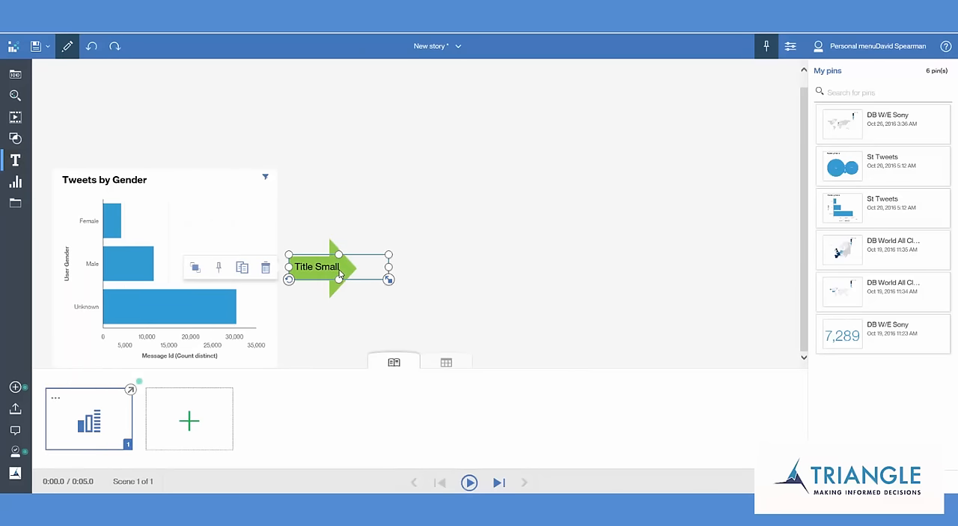
pyautogui.doubleClick(316, 266)
pyautogui.write('Tweets by country')
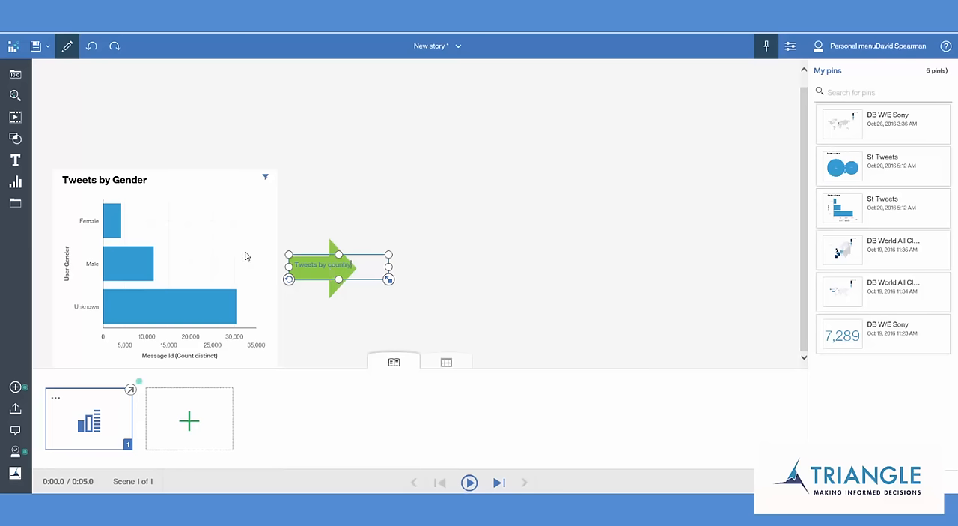
pyautogui.moveTo(398, 296)
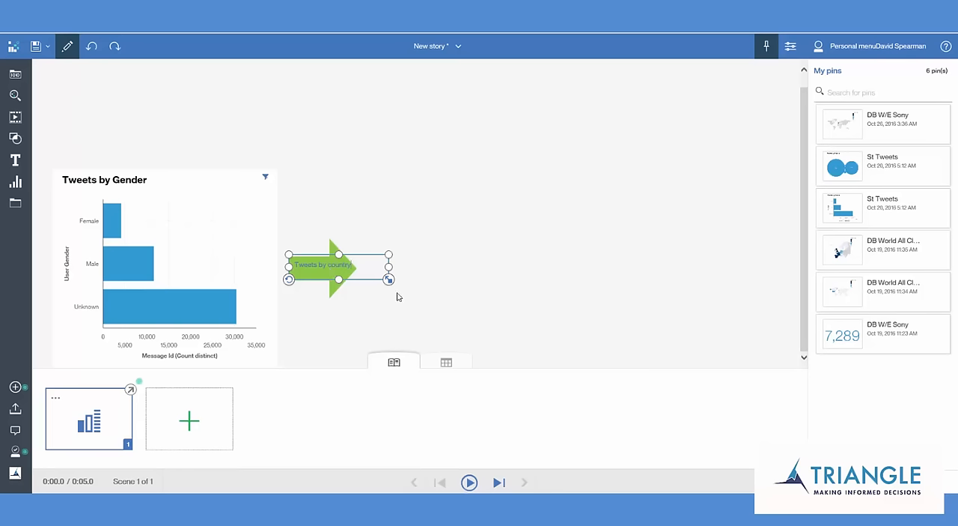
pyautogui.moveTo(389, 267); pyautogui.dragTo(358, 267)
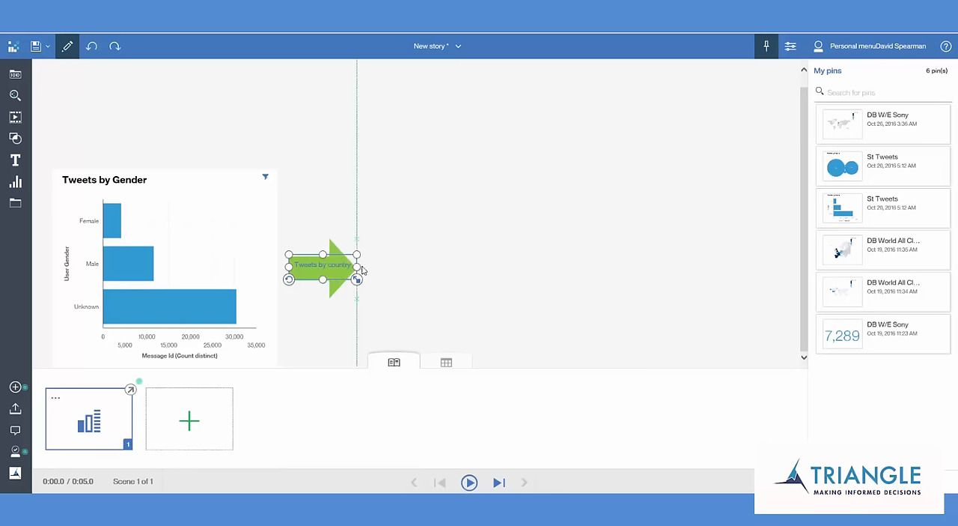
pyautogui.moveTo(417, 275)
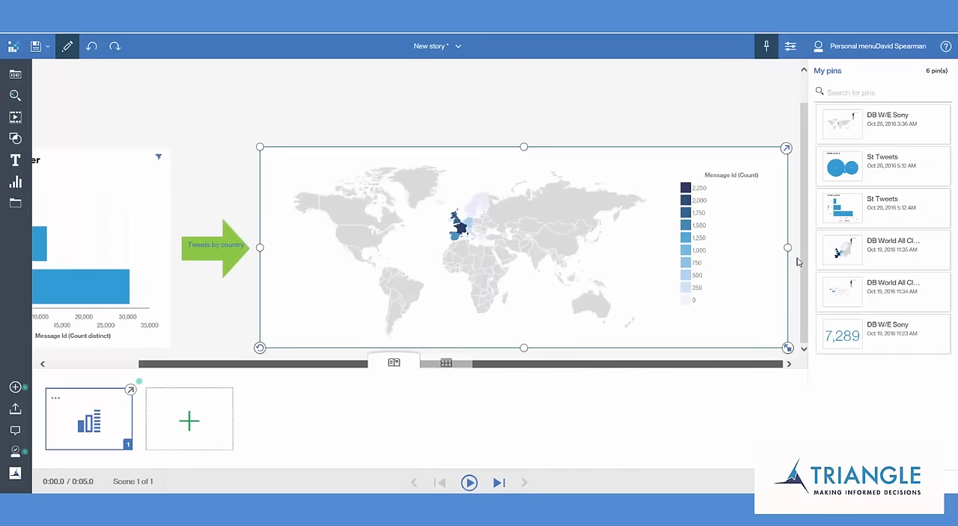
# Step: Shrink the world tweet map to fit right of the labelled arrow
pyautogui.moveTo(787, 247); pyautogui.dragTo(485, 247)
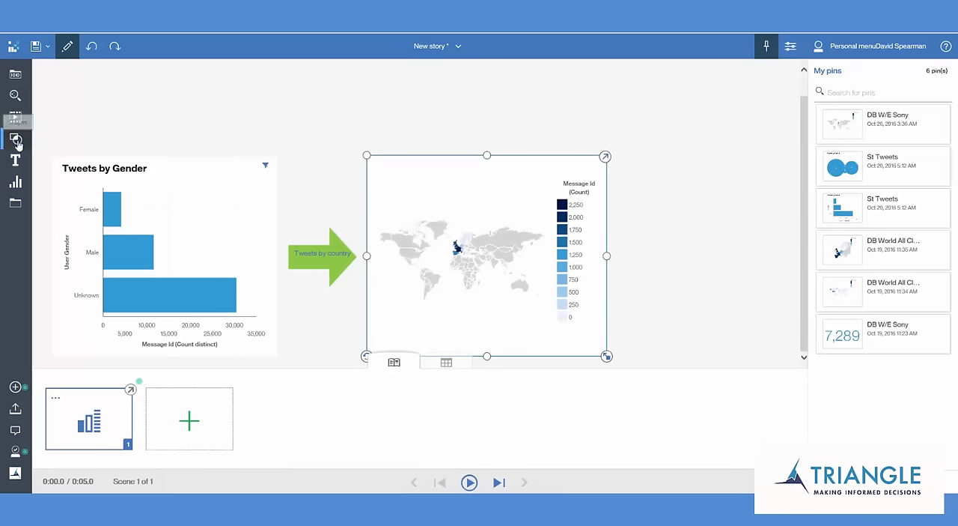
# Step: Place a second green arrow to the right of the world map
pyautogui.click(15, 139)
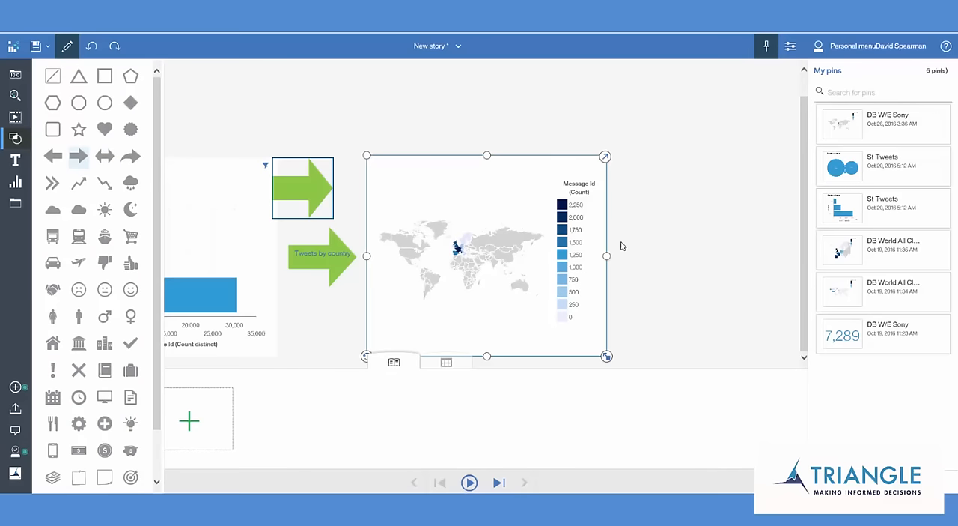
pyautogui.moveTo(302, 187); pyautogui.dragTo(654, 259)
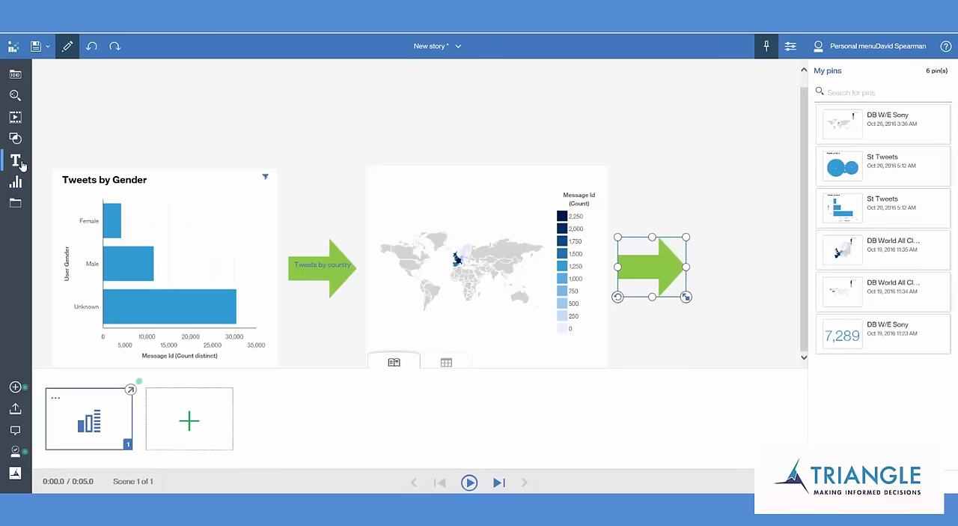
# Step: Add a label to the second arrow and begin typing 'Tweets by'
pyautogui.click(15, 159)
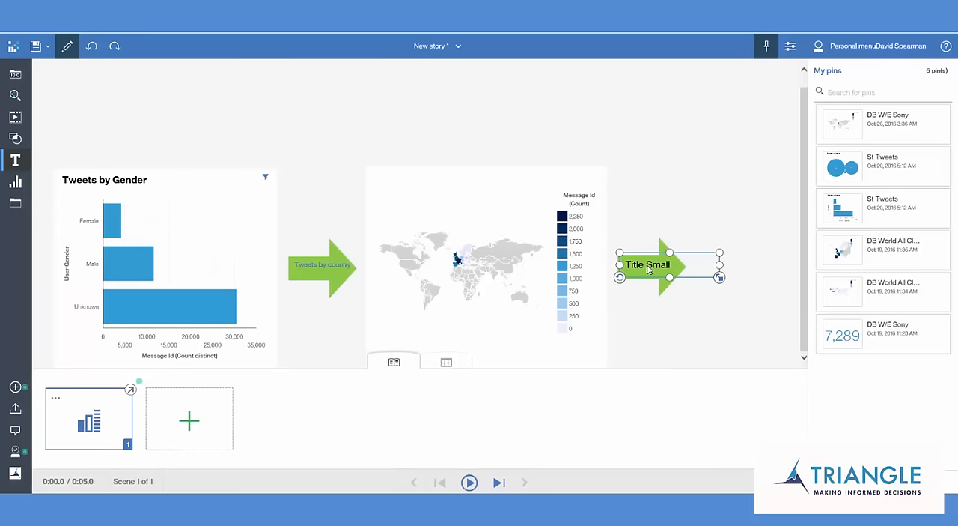
pyautogui.doubleClick(648, 265)
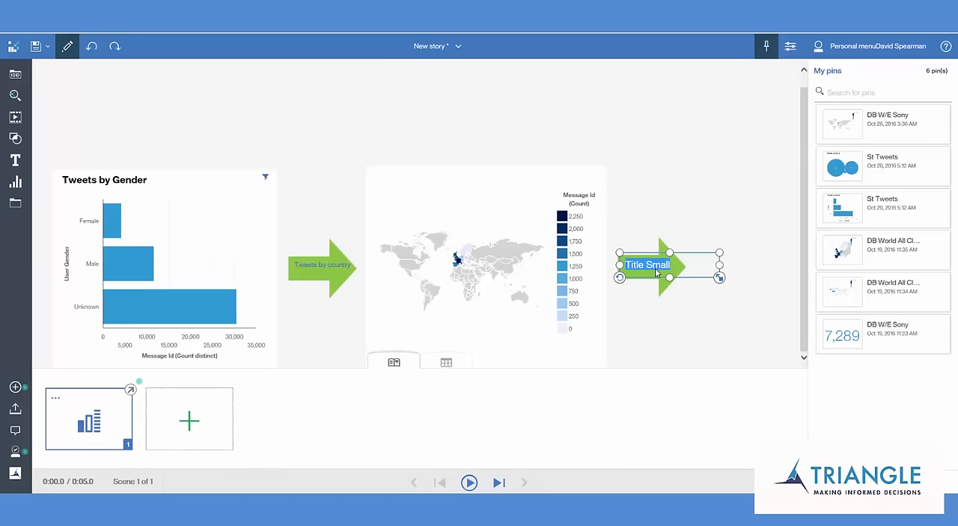
pyautogui.doubleClick(647, 264)
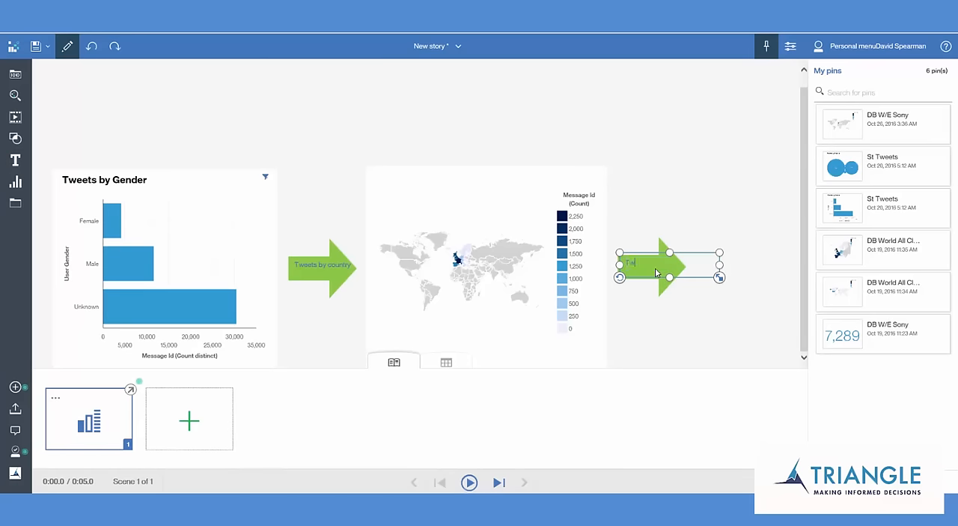
pyautogui.write('Tweets by continent')
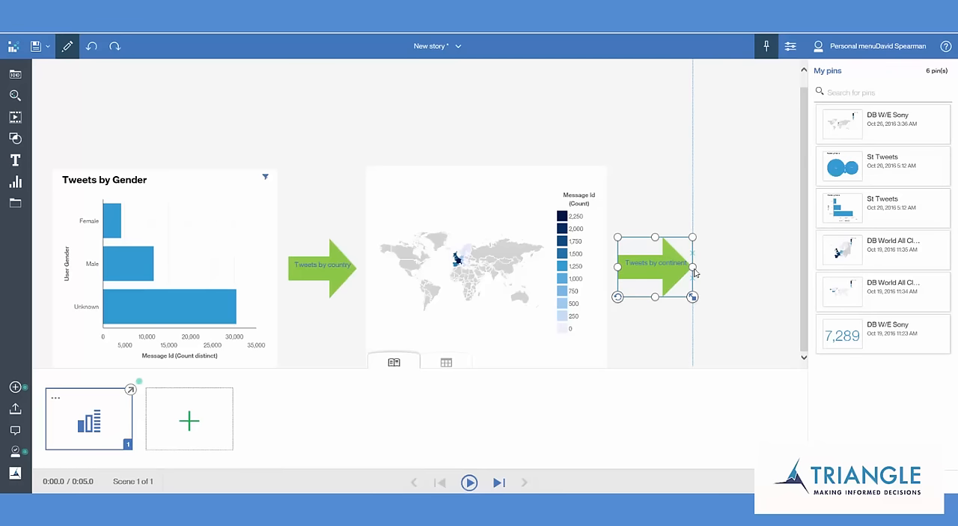
pyautogui.moveTo(842, 166)
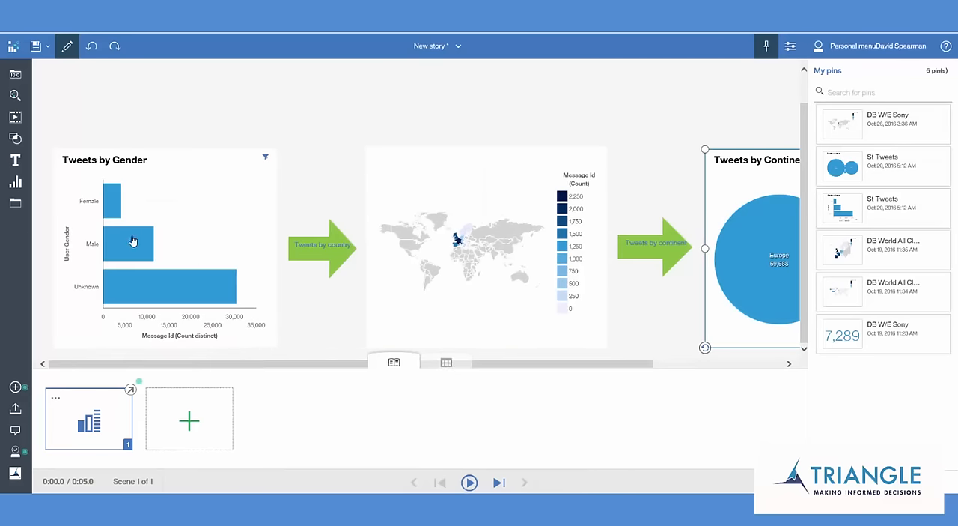
pyautogui.moveTo(168, 376)
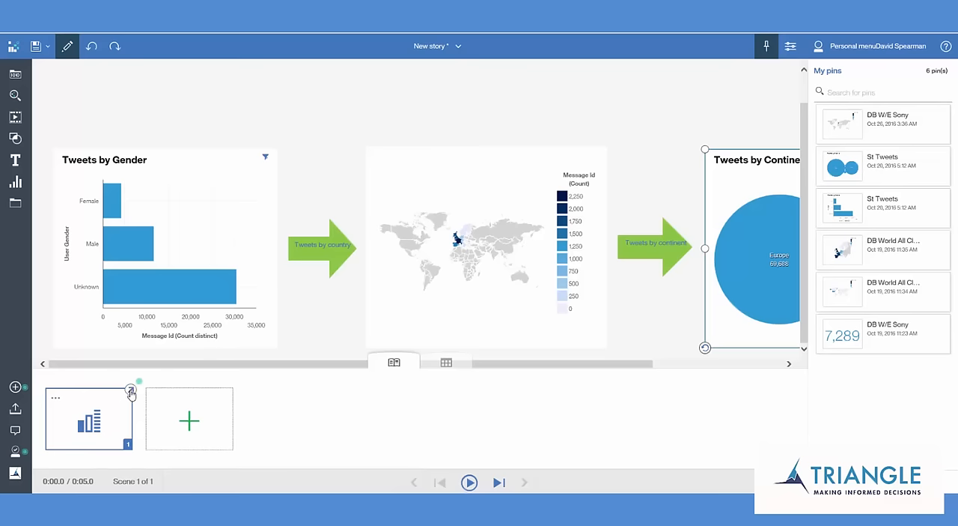
pyautogui.moveTo(131, 392)
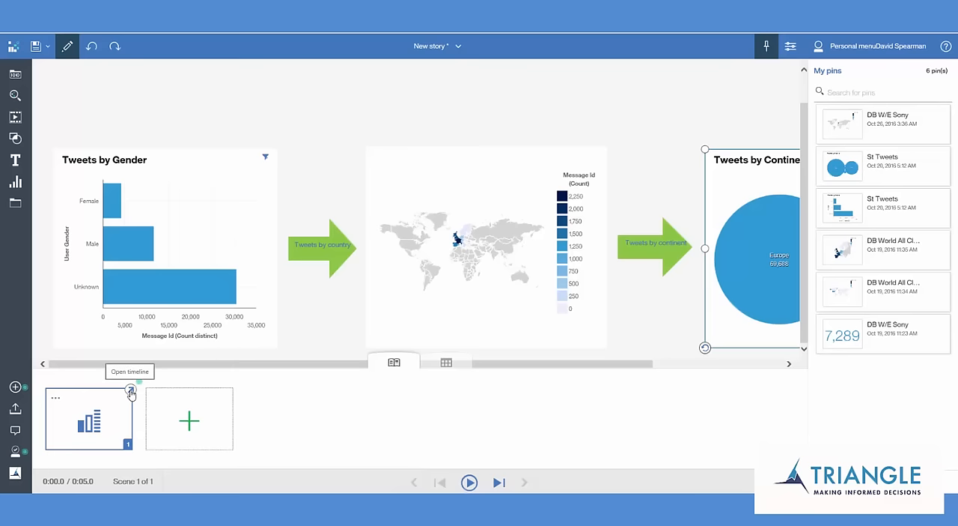
# Step: In the timeline, end the bar chart at 3 seconds and select the country arrow
pyautogui.click(130, 392)
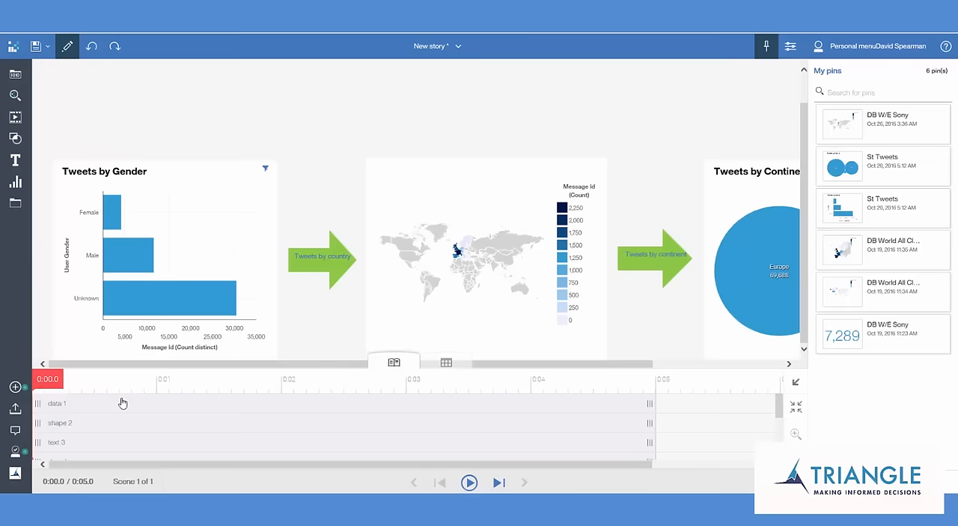
pyautogui.moveTo(471, 434)
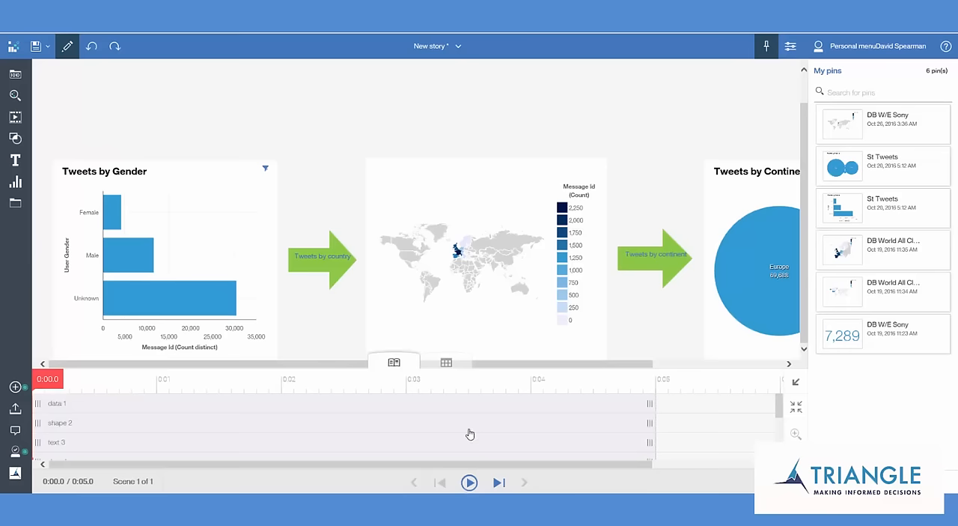
pyautogui.moveTo(221, 238)
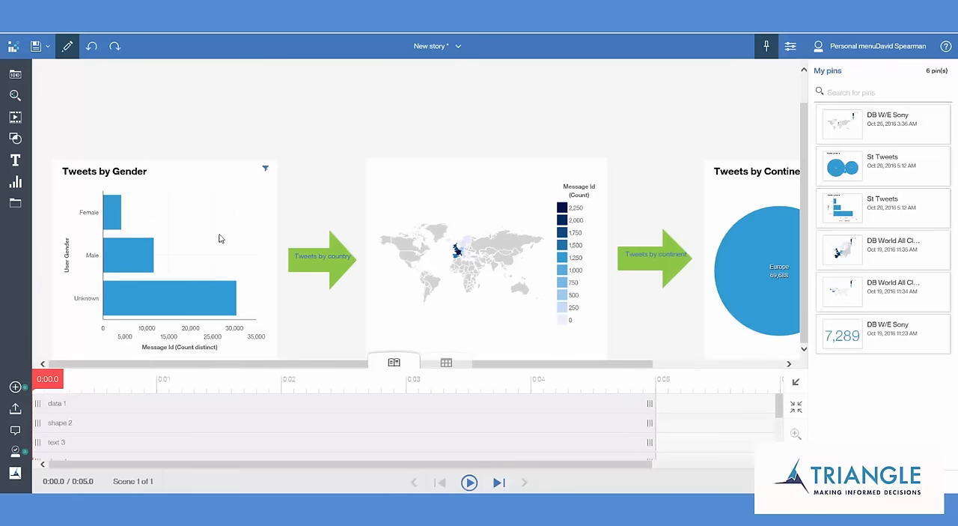
pyautogui.moveTo(192, 416)
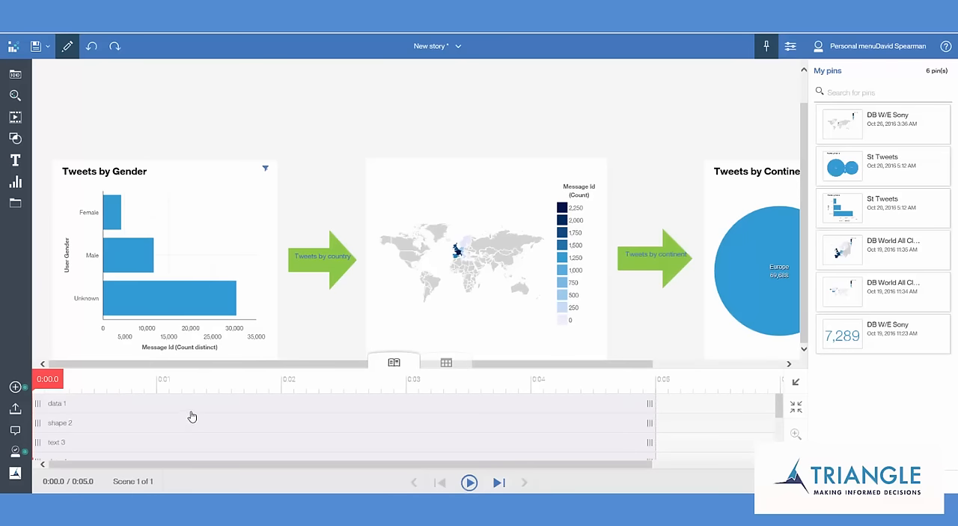
pyautogui.click(164, 255)
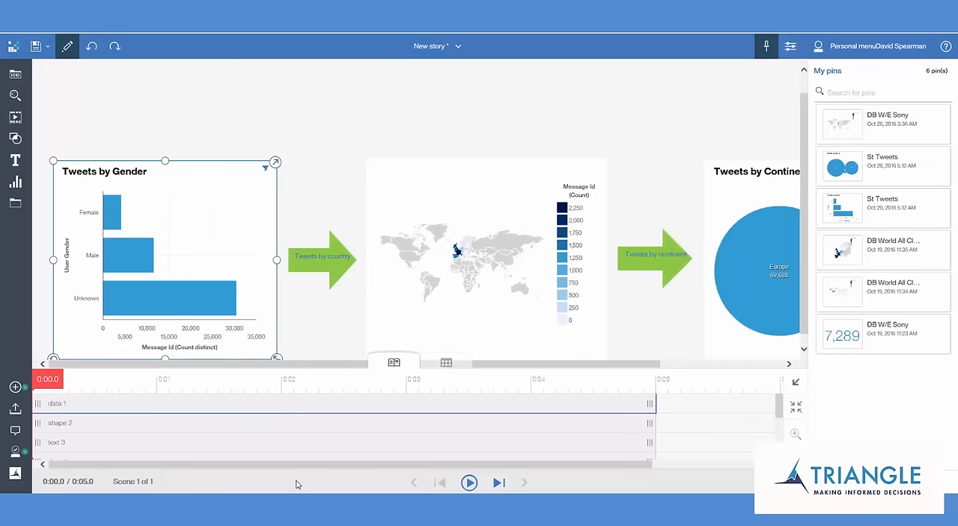
pyautogui.moveTo(658, 410)
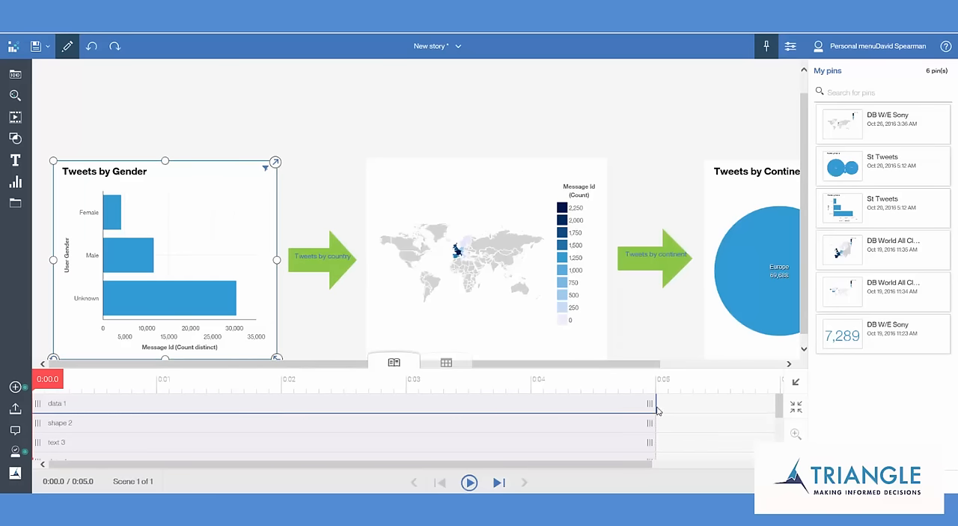
pyautogui.moveTo(650, 408); pyautogui.dragTo(408, 408)
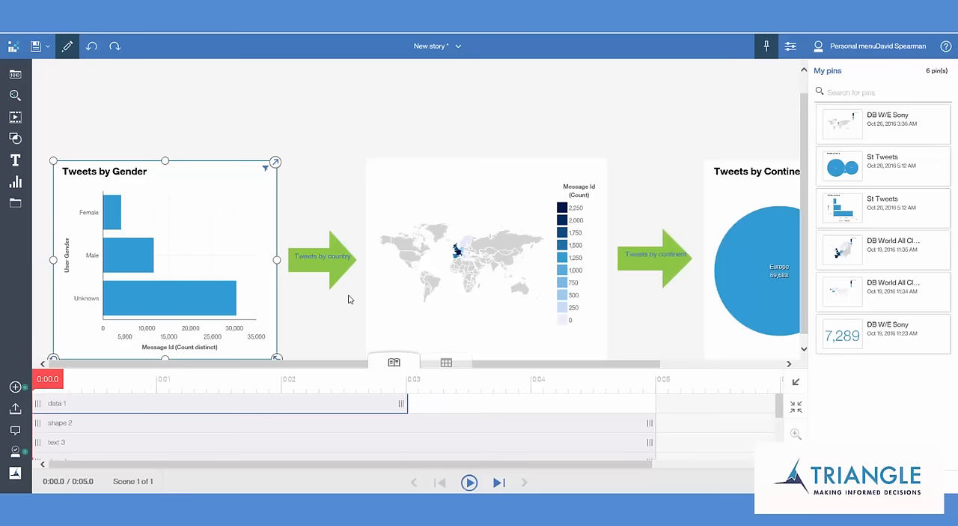
pyautogui.click(322, 260)
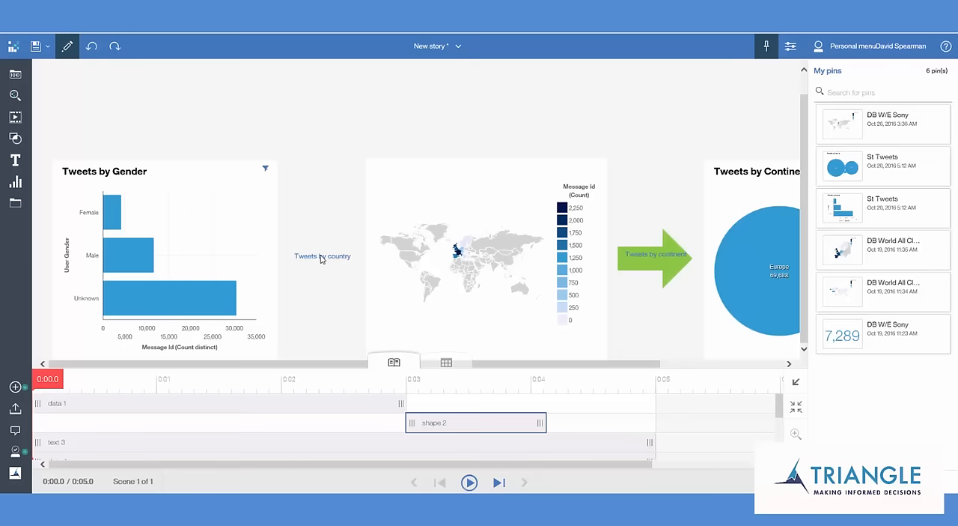
# Step: Time the country label from 3 seconds to end with its arrow, then select the map
pyautogui.click(322, 255)
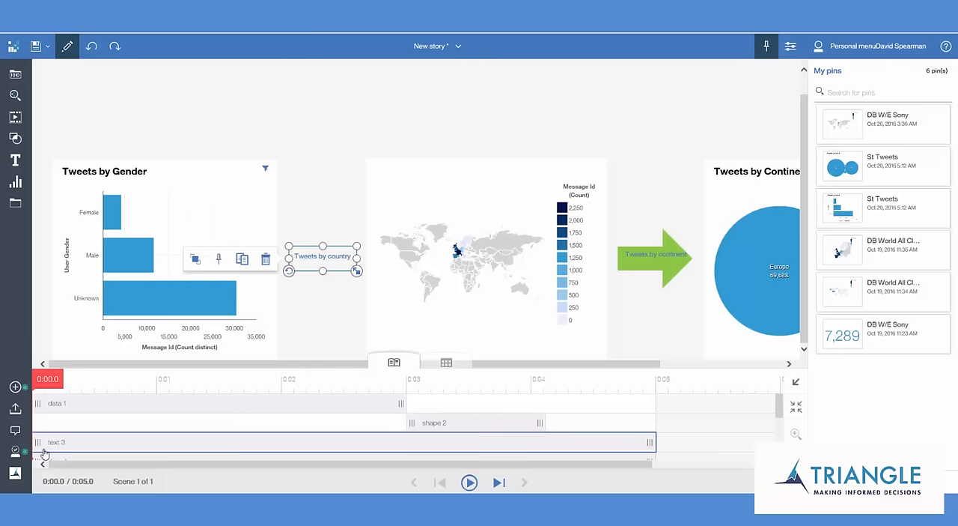
pyautogui.moveTo(45, 441); pyautogui.dragTo(431, 442)
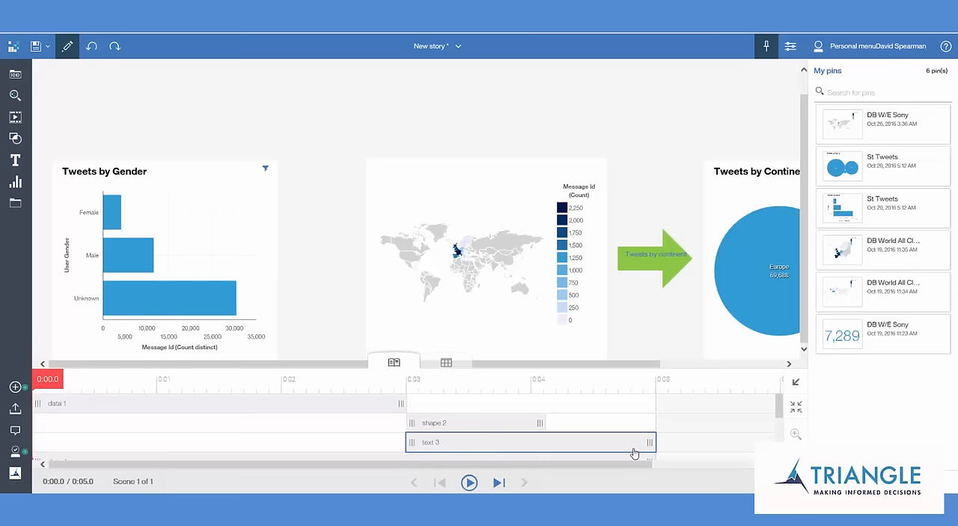
pyautogui.moveTo(647, 442); pyautogui.dragTo(539, 441)
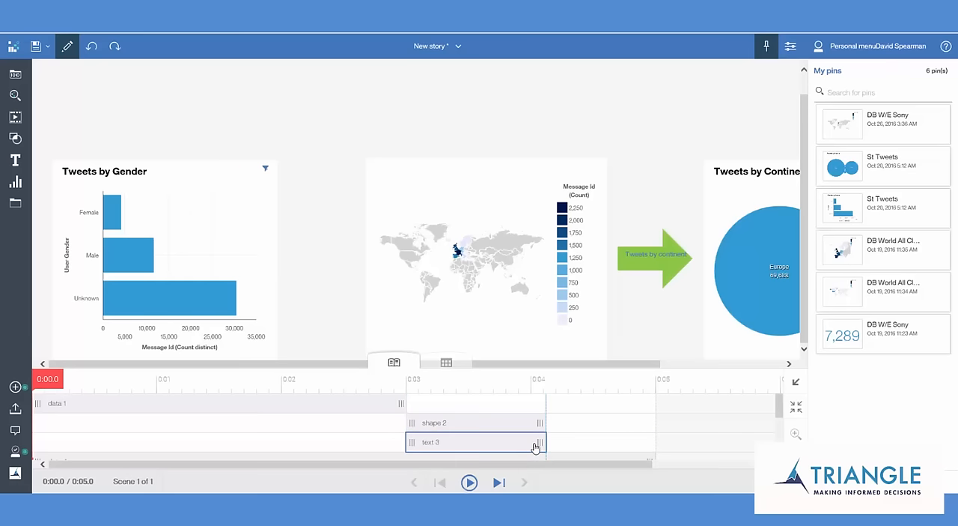
pyautogui.moveTo(575, 427)
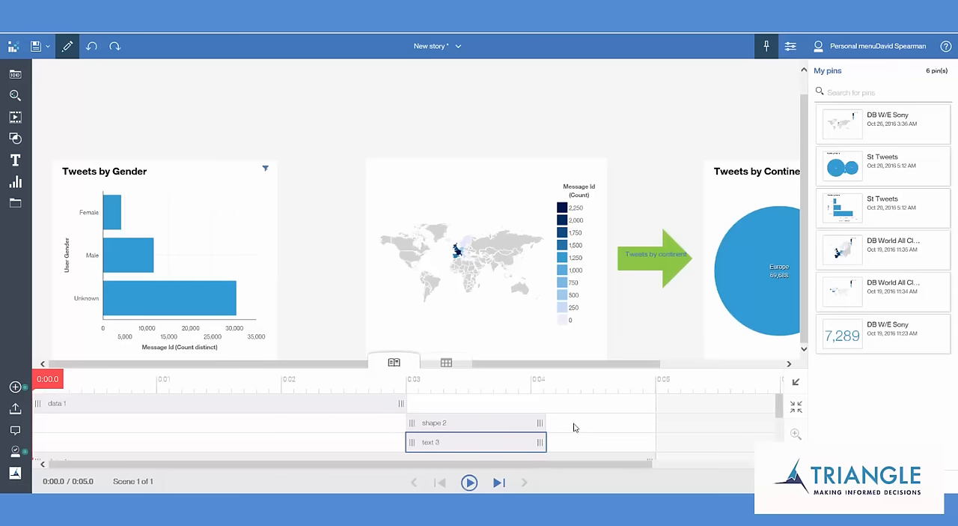
pyautogui.click(487, 258)
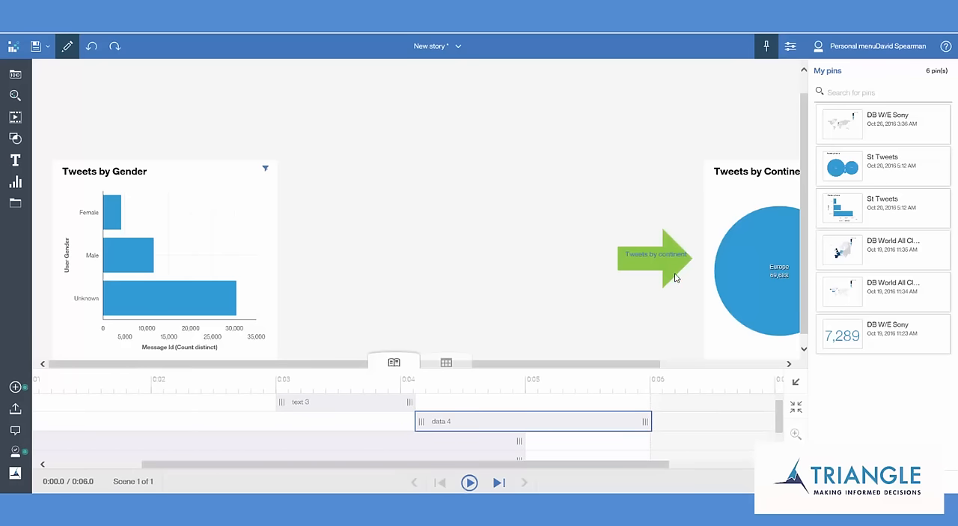
# Step: Shift the continent arrow to 6–7 seconds and select its label's timing entry
pyautogui.click(655, 255)
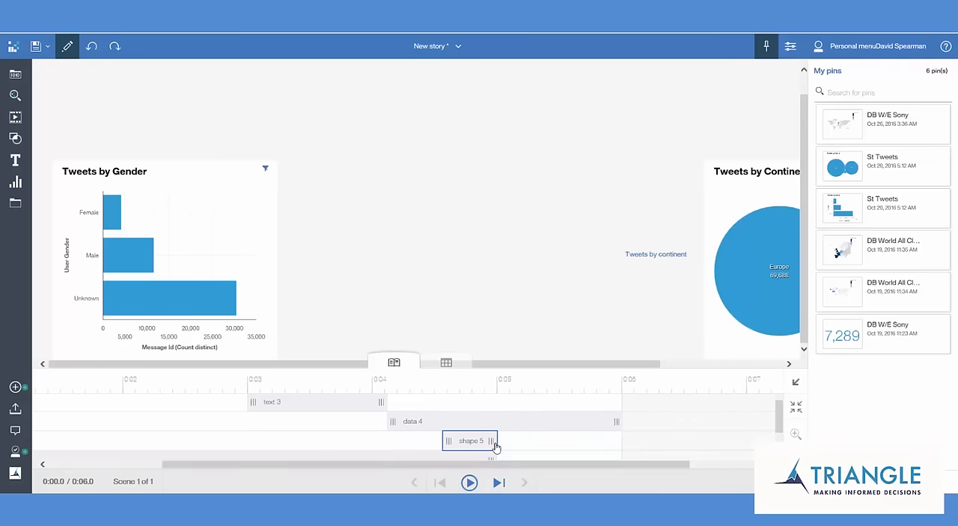
pyautogui.moveTo(493, 440); pyautogui.dragTo(696, 441)
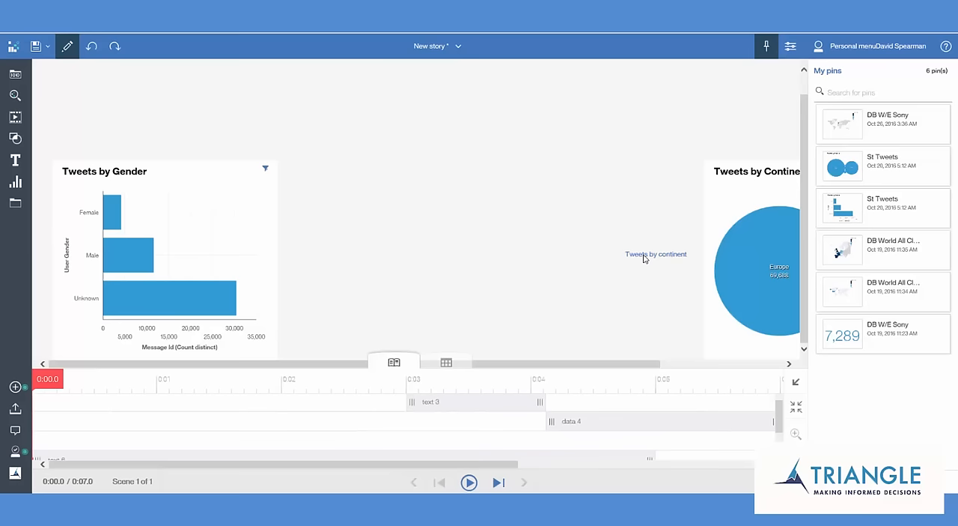
pyautogui.click(656, 254)
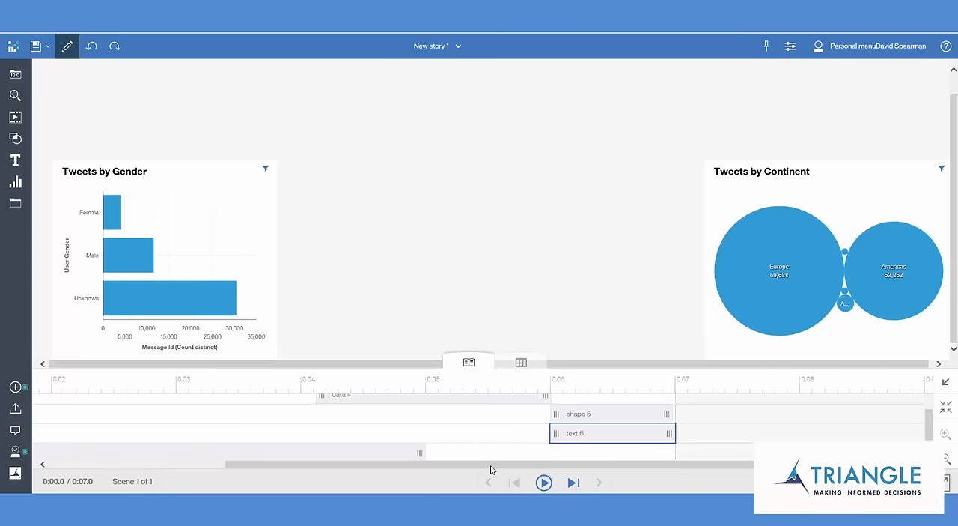
# Step: Select the continent bubble chart and its timeline entry
pyautogui.click(823, 270)
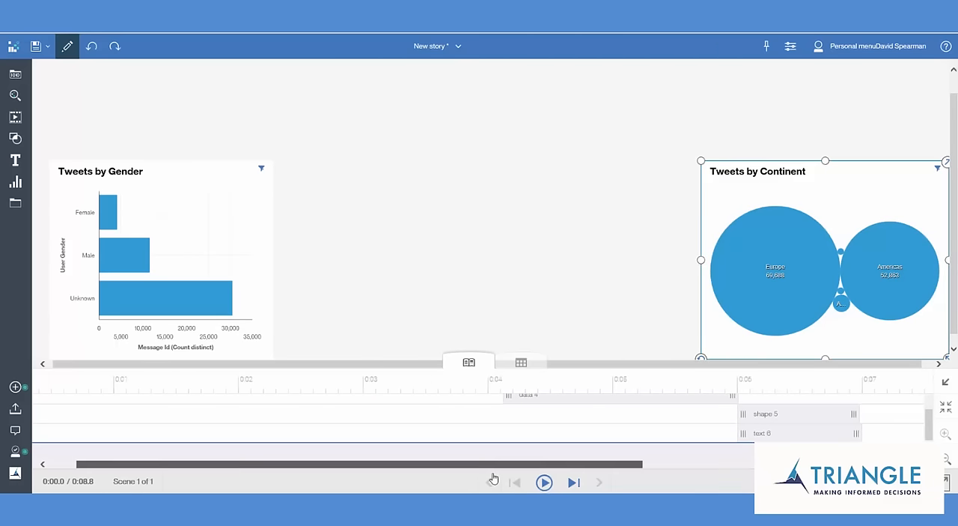
pyautogui.click(515, 482)
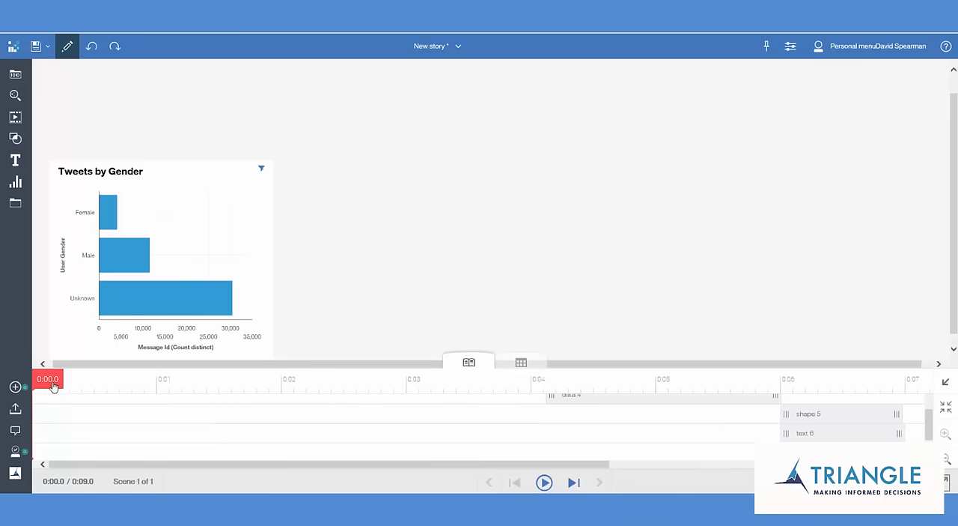
pyautogui.moveTo(557, 485)
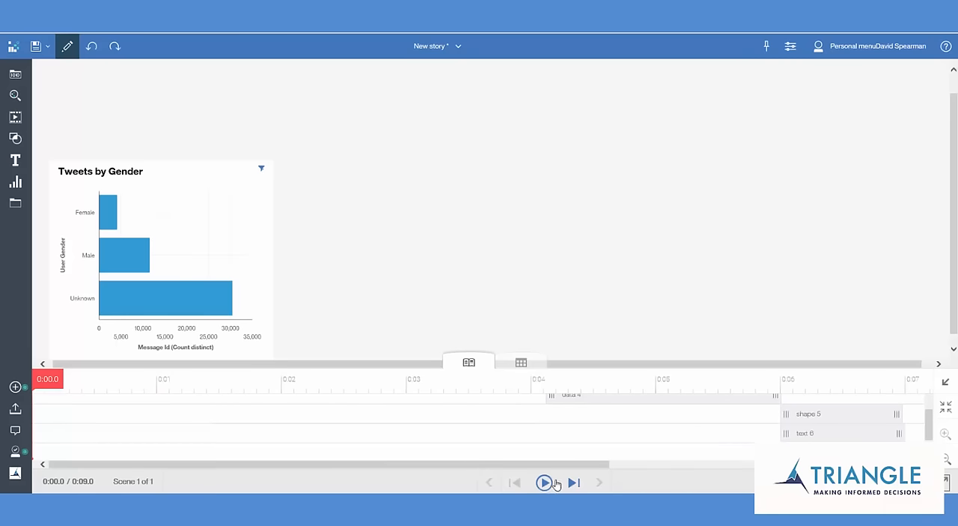
# Step: Play the 9-second scene, ending on the Tweets by Continent bubble chart
pyautogui.click(545, 483)
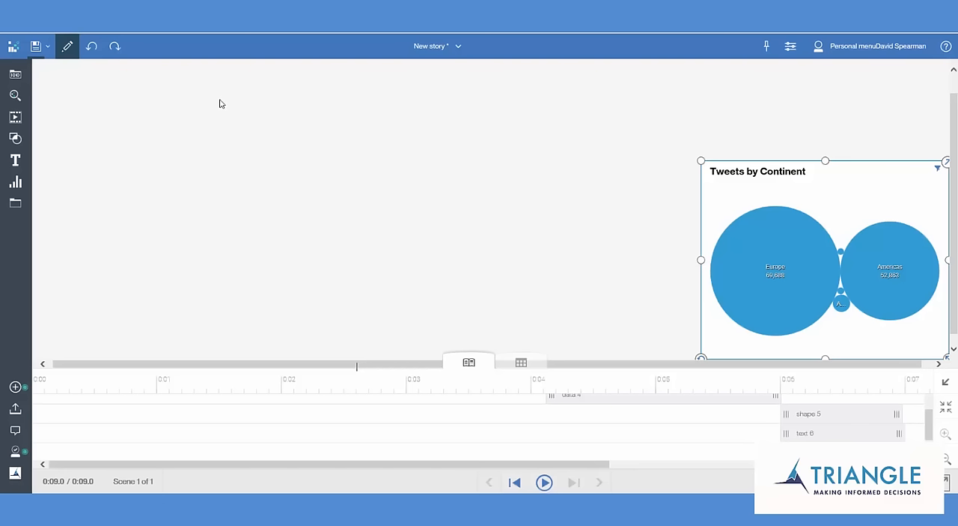
pyautogui.moveTo(588, 221)
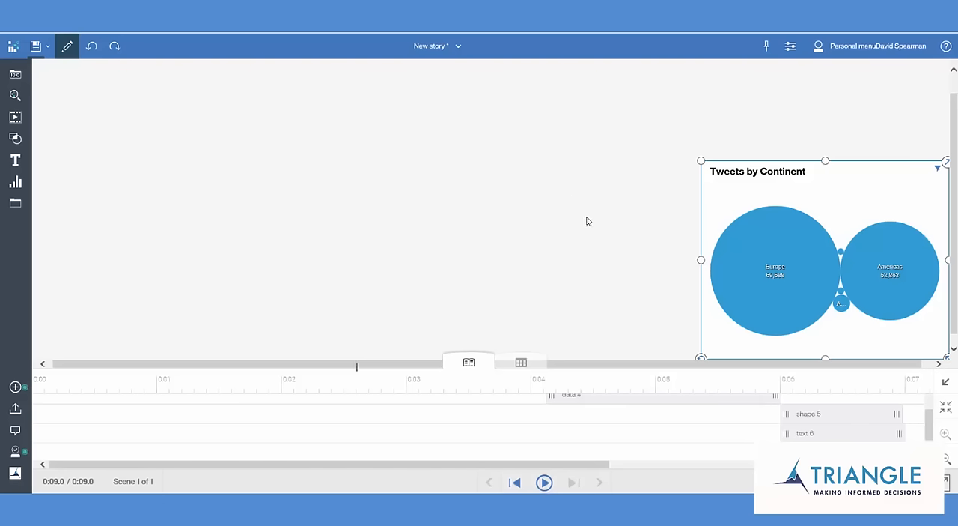